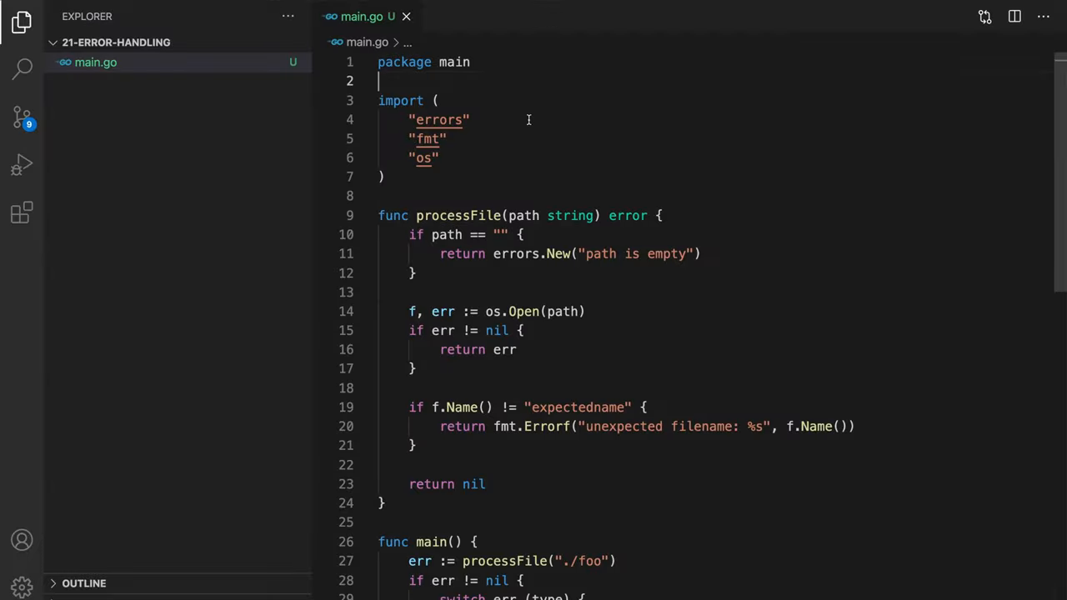
scroll("down", 3)
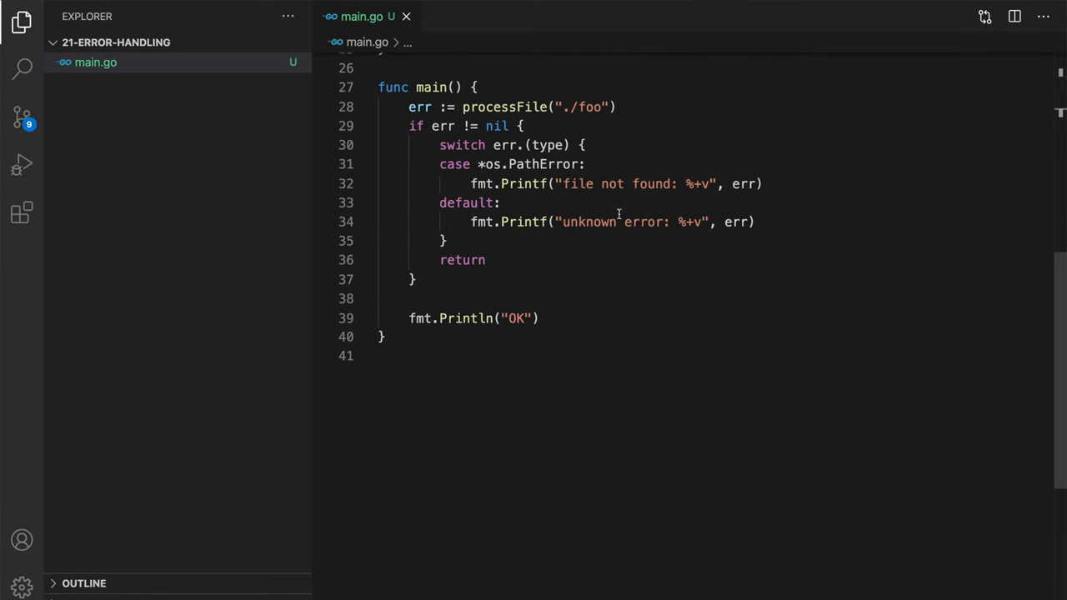